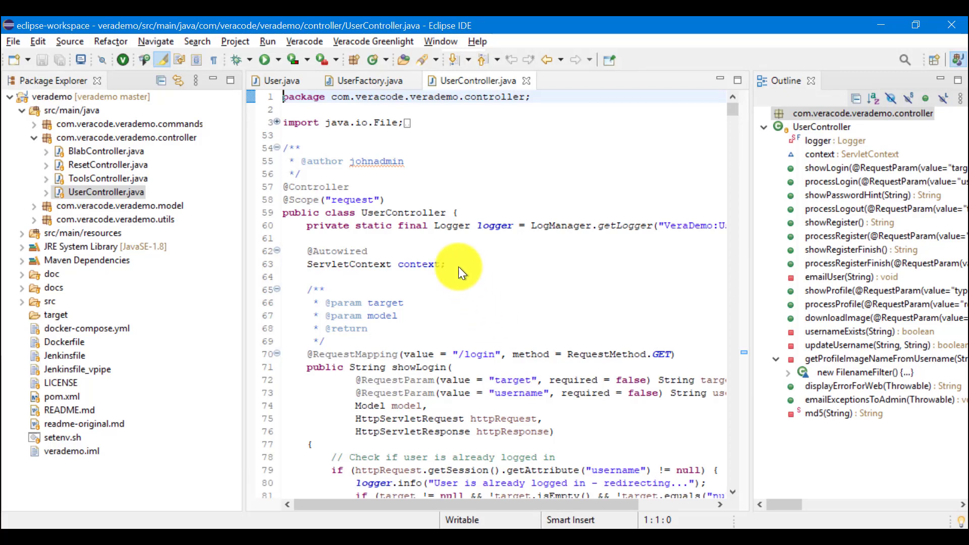
Step: Launch Veracode Upload and Scan for the veredemo project from the toolbar
click(304, 40)
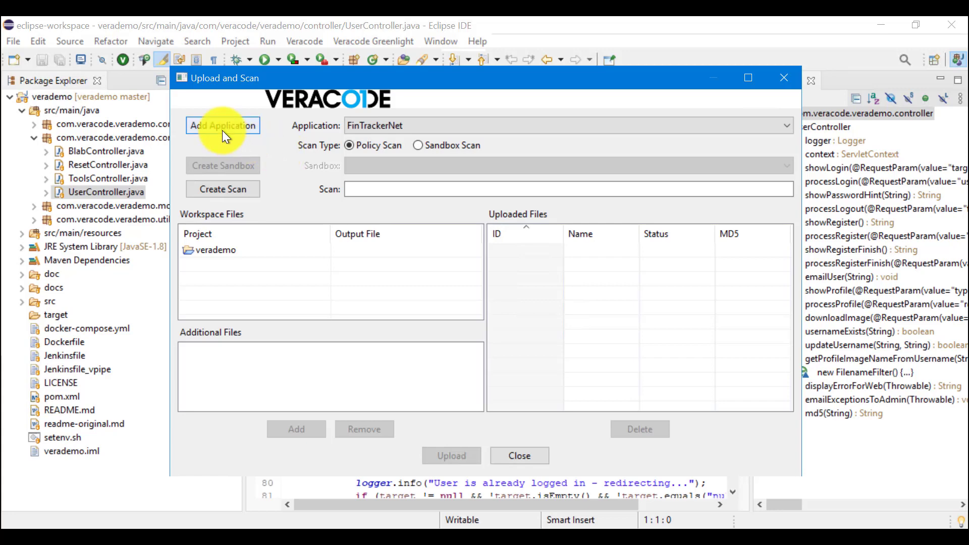
click(222, 125)
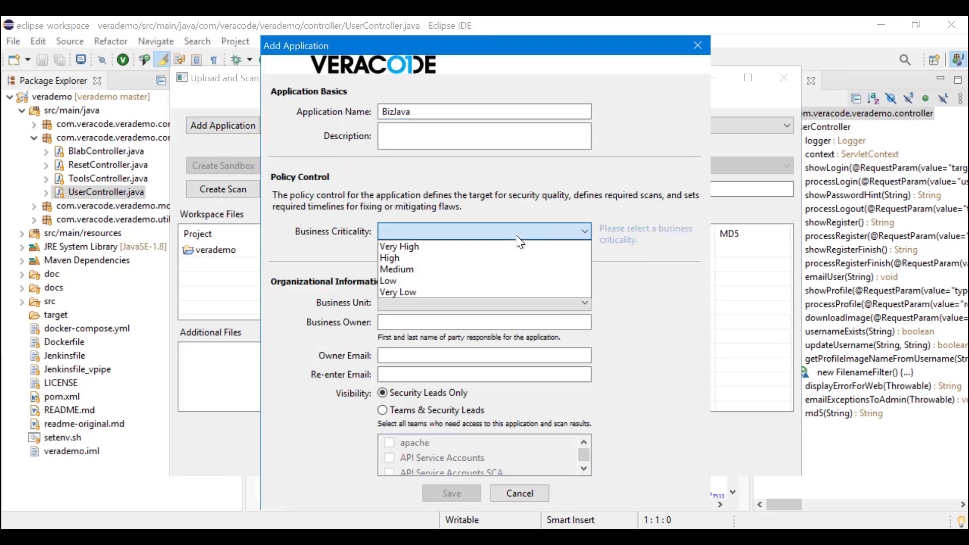
click(389, 258)
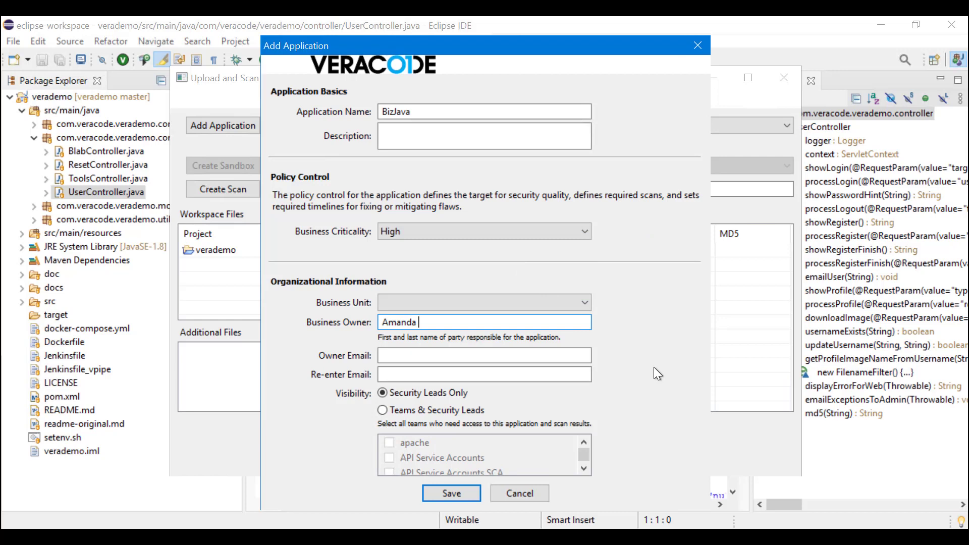
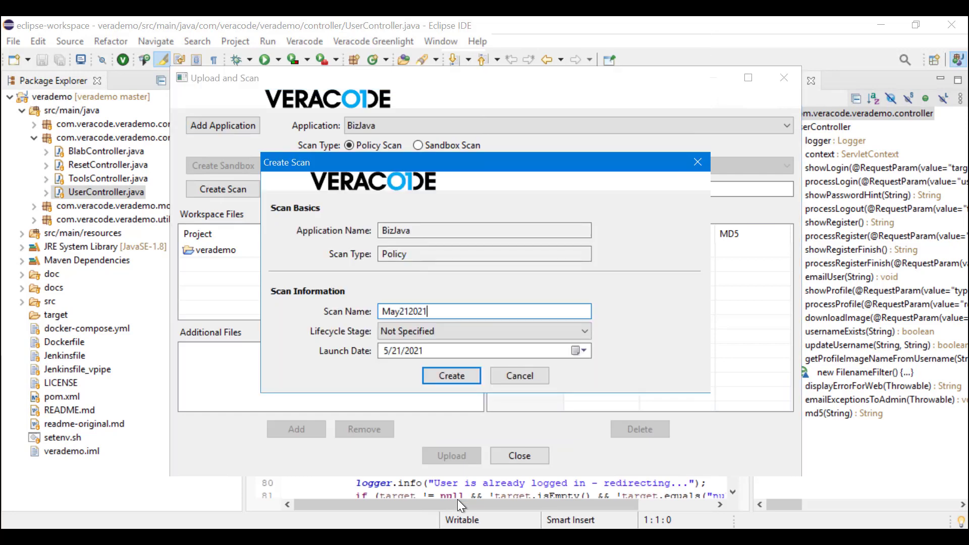
Step: Name the policy scan May2120214PM and create it for BizJava
text(4PM)
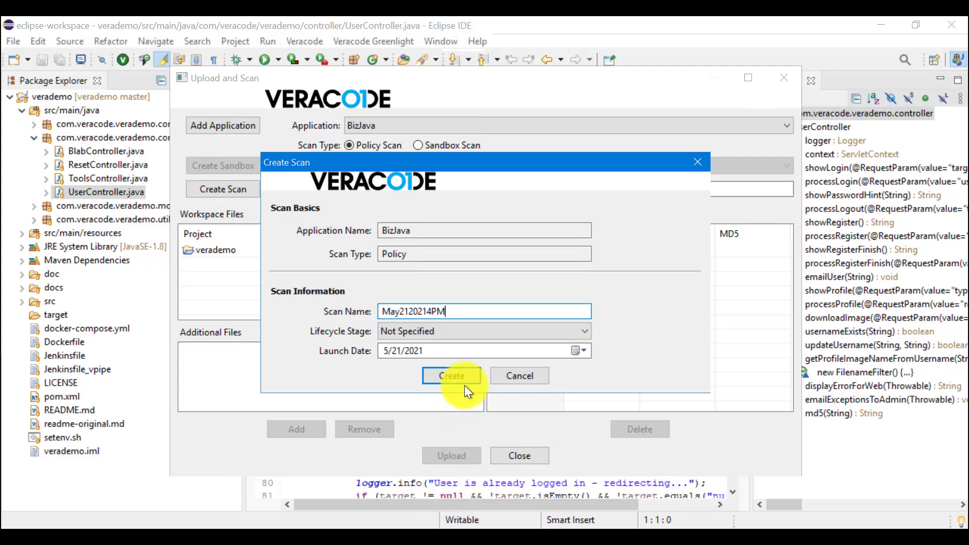
click(452, 375)
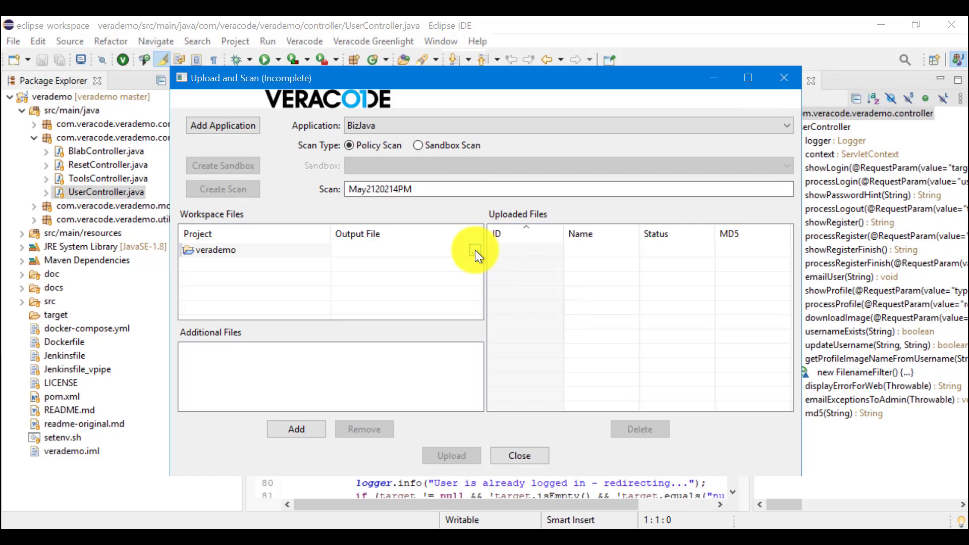
Step: Choose verademo-master.zip from Downloads as the verademo project's output file
click(475, 250)
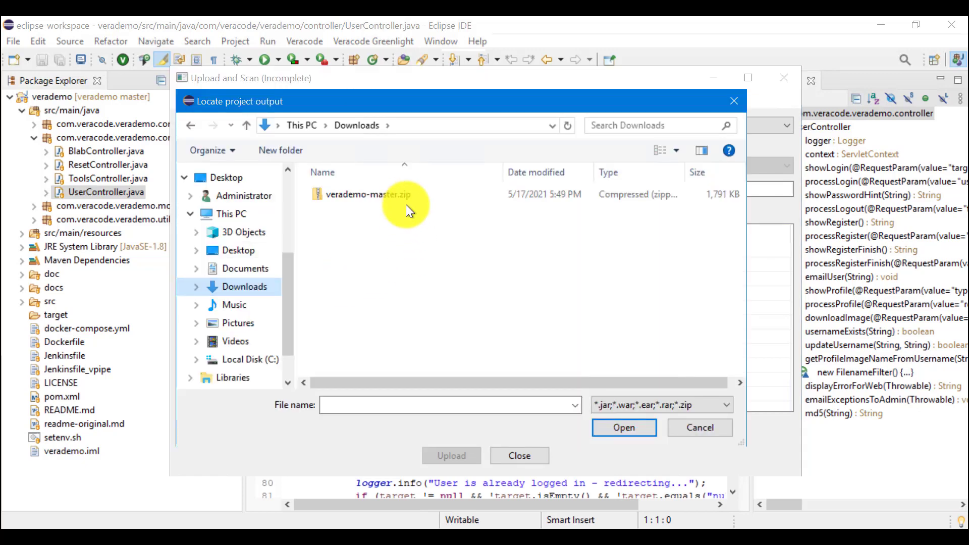
click(622, 426)
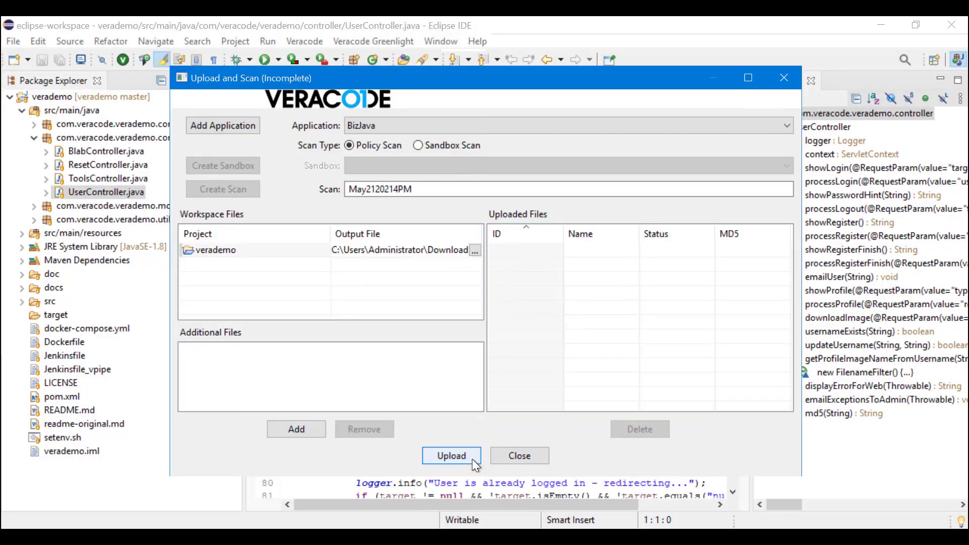
Step: Upload verademo-master.zip to the BizJava scan and confirm the File Upload prompt
click(451, 456)
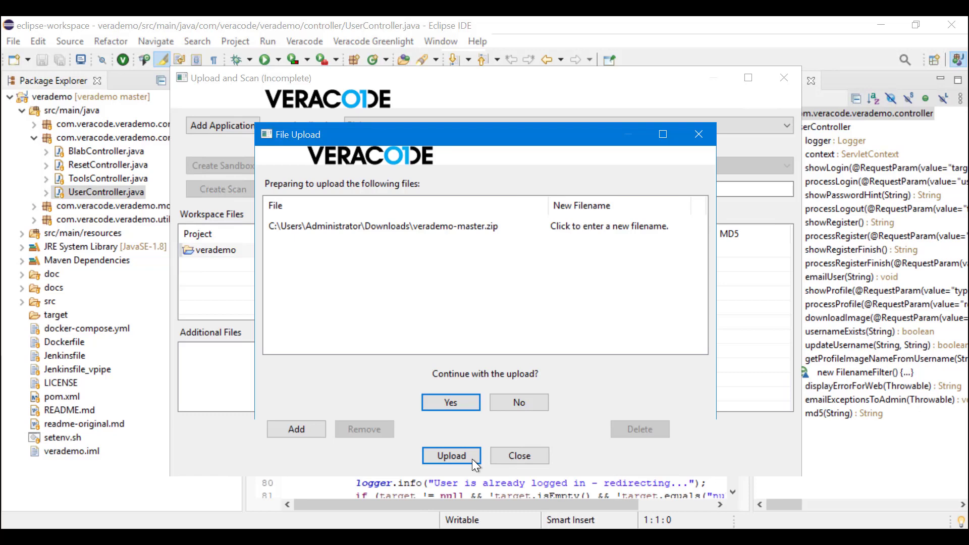
click(450, 455)
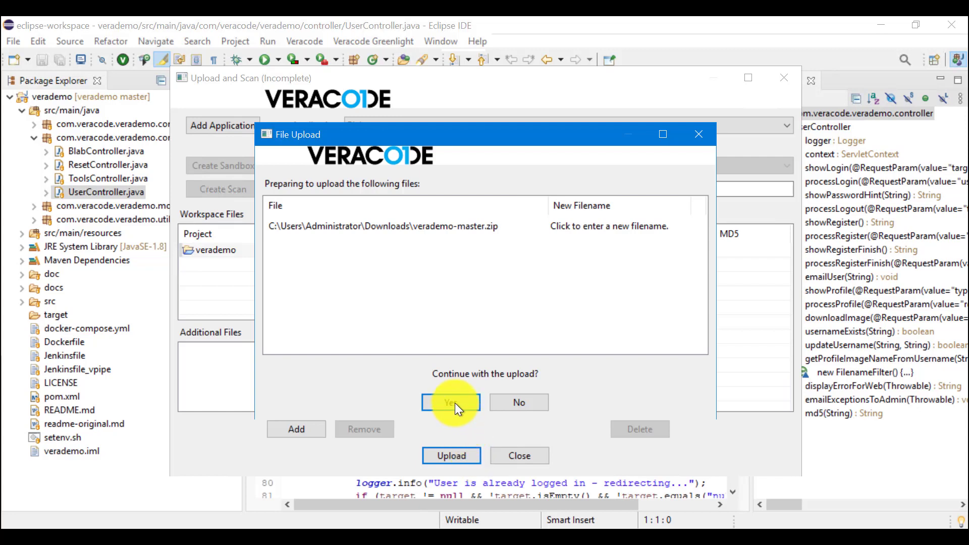
click(451, 402)
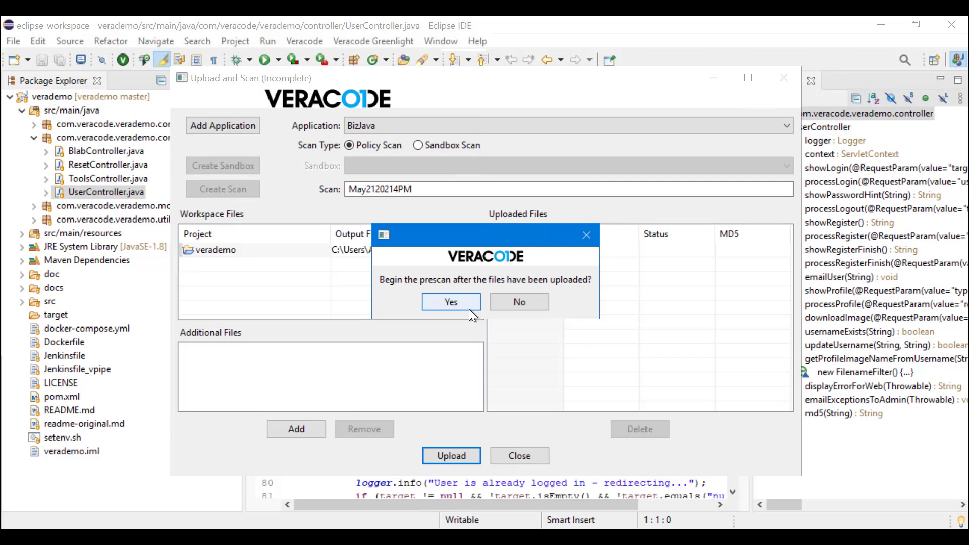
Step: Begin the prescan, answer the scan-after-prescan prompt, and acknowledge the upload and prescan notices
click(450, 302)
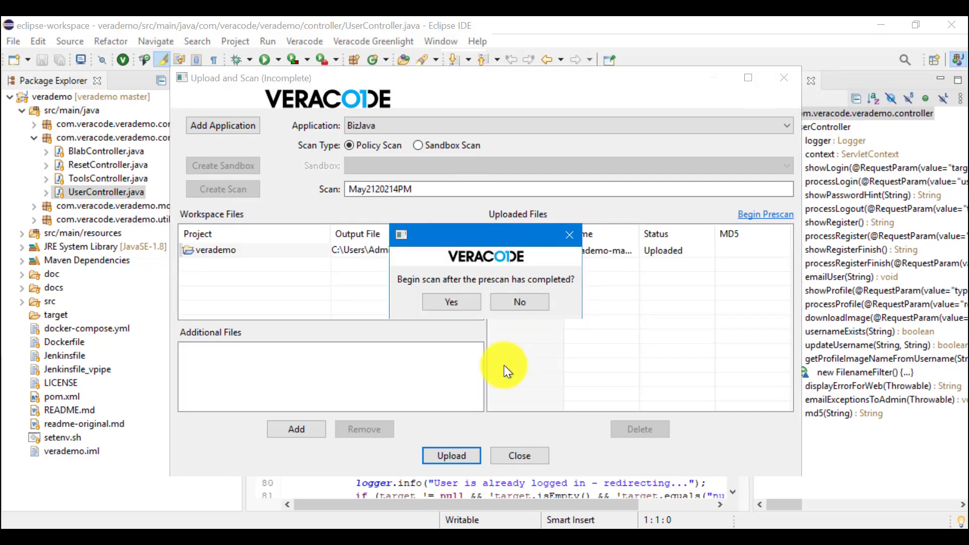
click(450, 302)
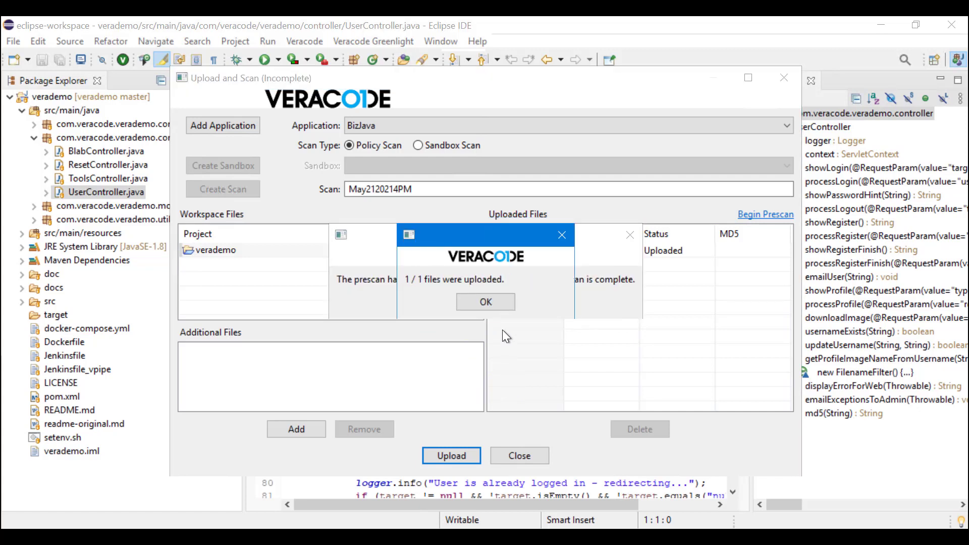
click(486, 302)
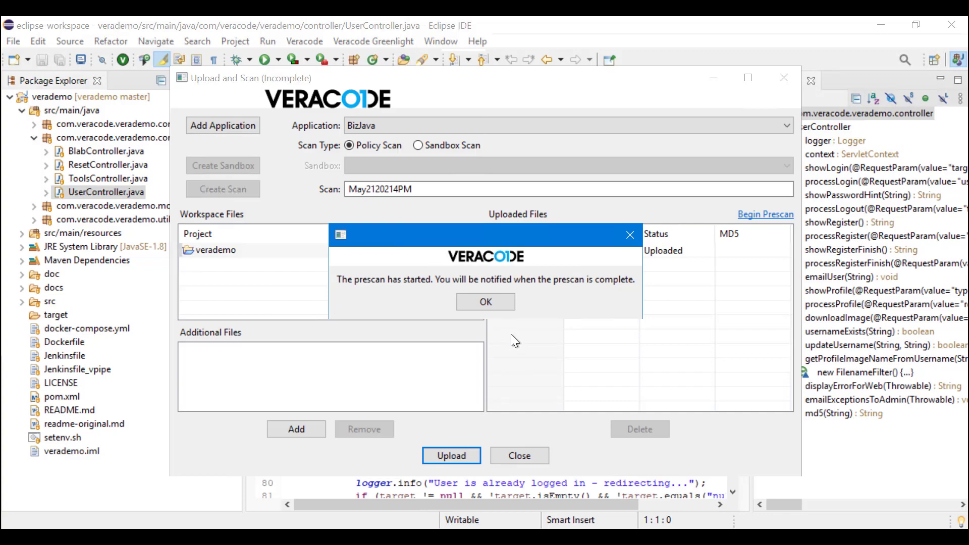
click(485, 302)
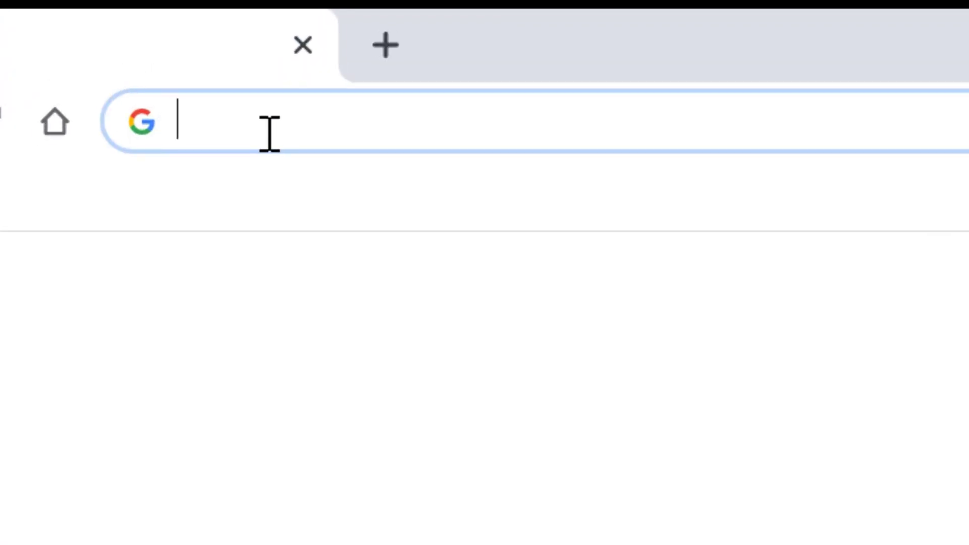
text(h)
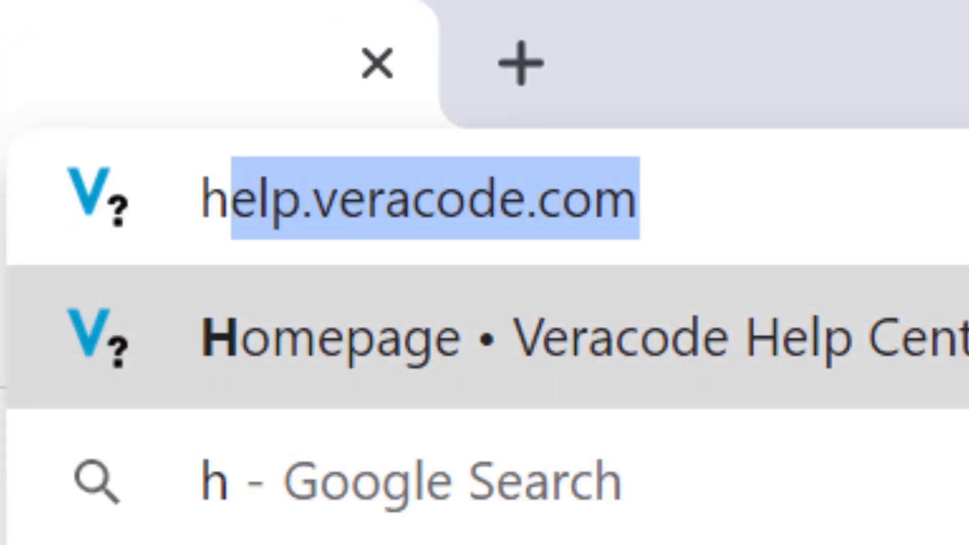